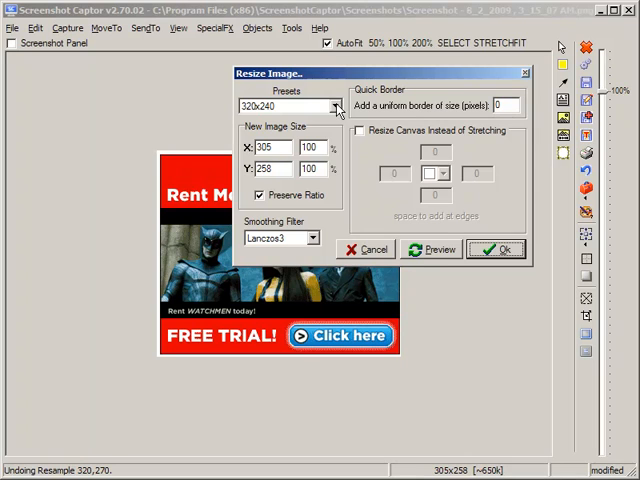
Step: Choose the 640x480 preset with ratio preserved, targeting 640 by 541, and check smoothing filters
click(330, 105)
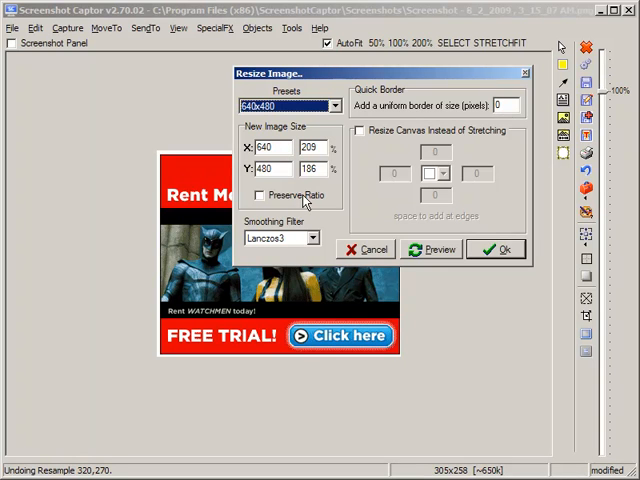
mouse_move(310, 203)
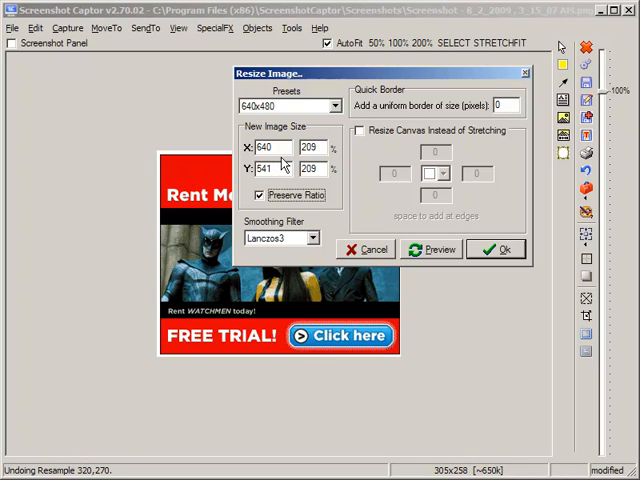
click(314, 237)
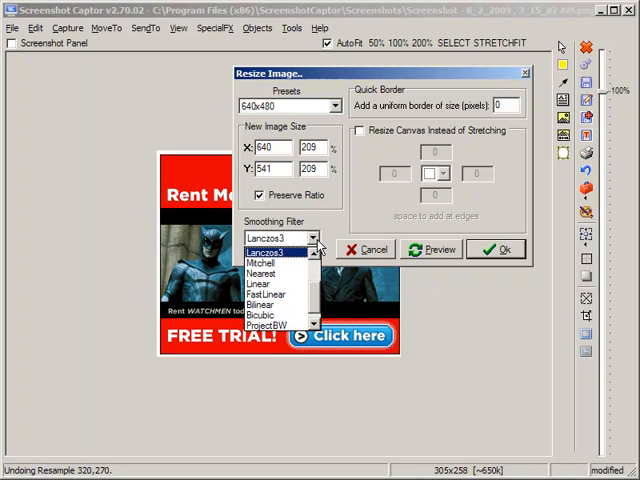
Step: Keep Lanczos3 smoothing and preview the banner enlarged to 640 by 541
click(277, 239)
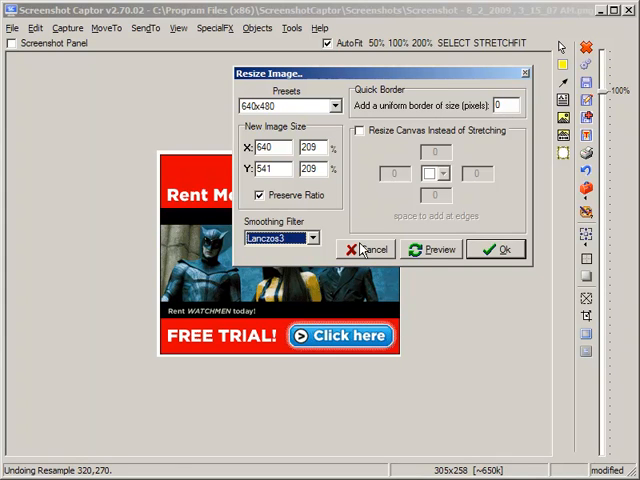
click(431, 249)
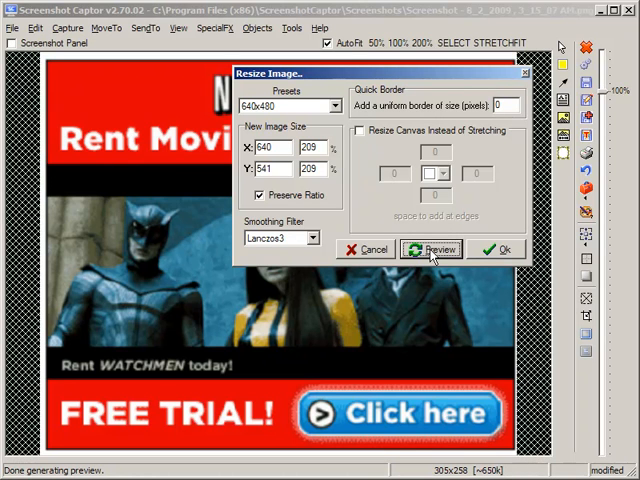
Step: Apply the 640 by 541 enlargement to the banner
click(496, 249)
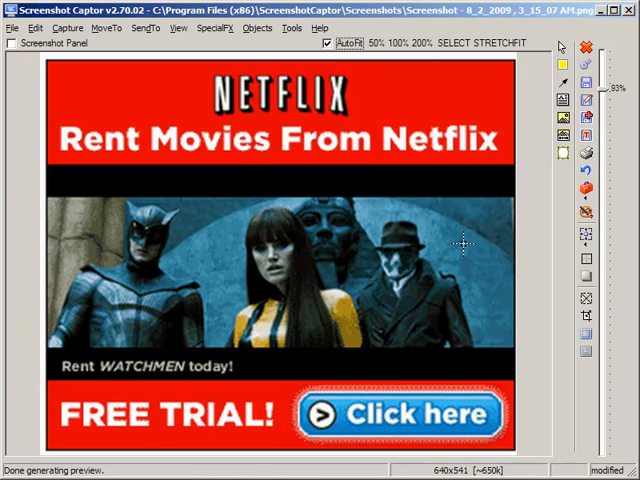
mouse_move(515, 260)
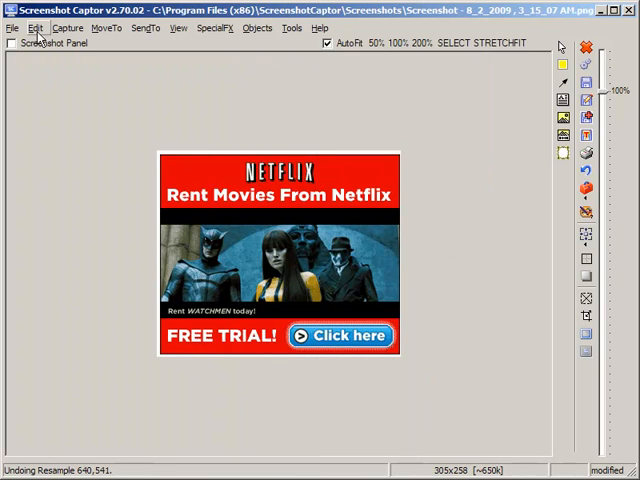
Step: Add a 20-pixel Quick Border from Resize Image, growing the banner to 345 by 298
click(36, 28)
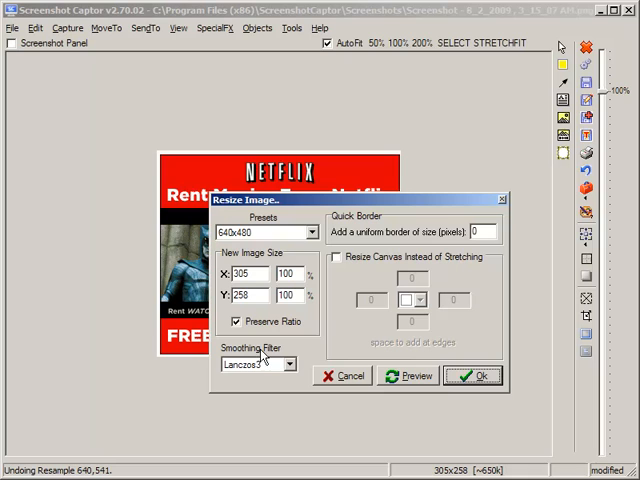
click(483, 231)
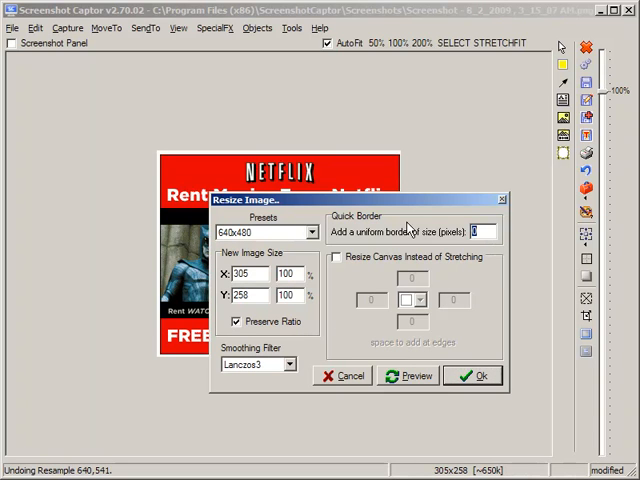
click(341, 256)
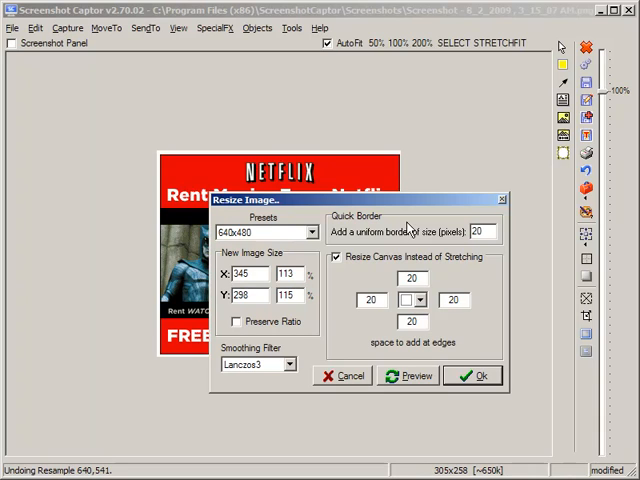
mouse_move(445, 270)
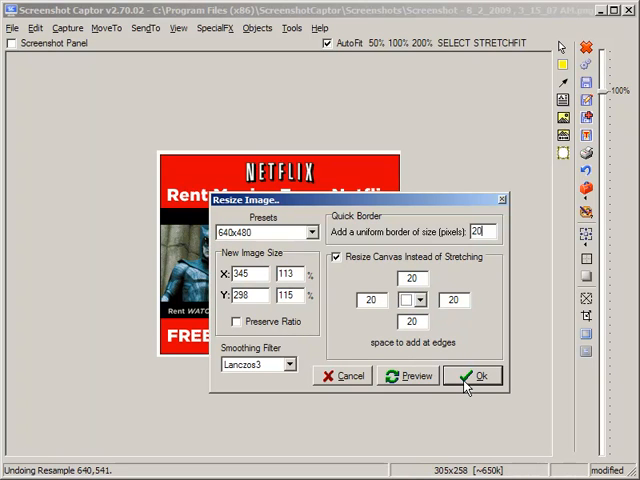
click(474, 375)
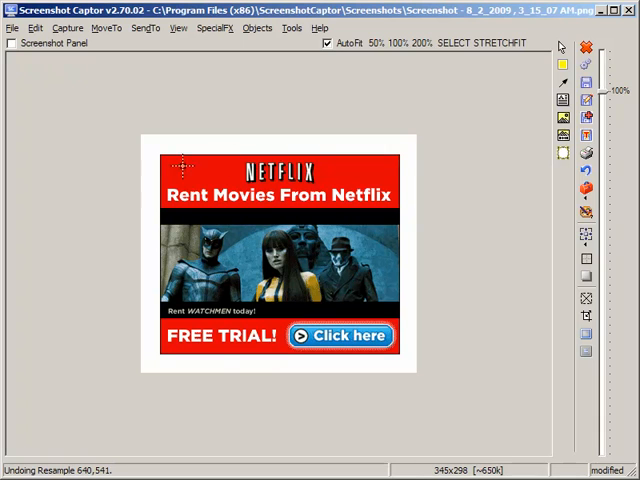
mouse_move(228, 116)
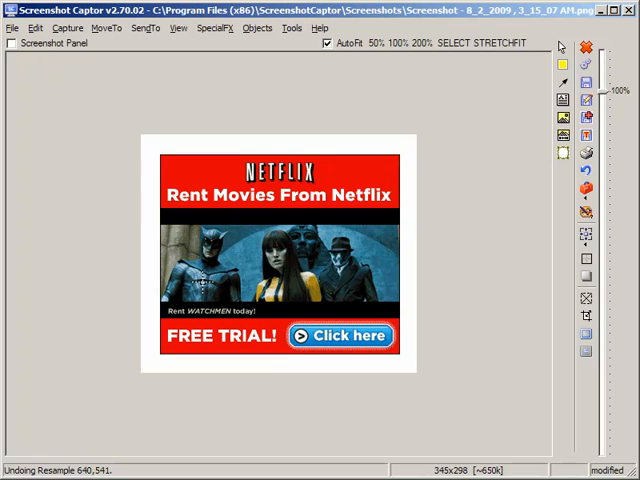
mouse_move(118, 288)
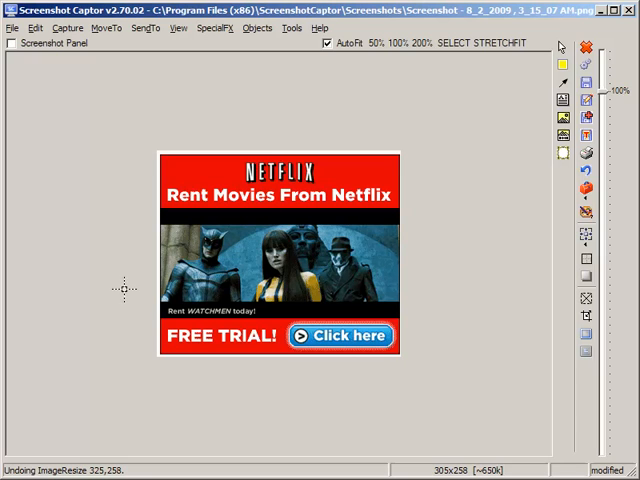
Step: Undo the 20-pixel border back to 305 by 258 and reopen the Edit menu
click(35, 28)
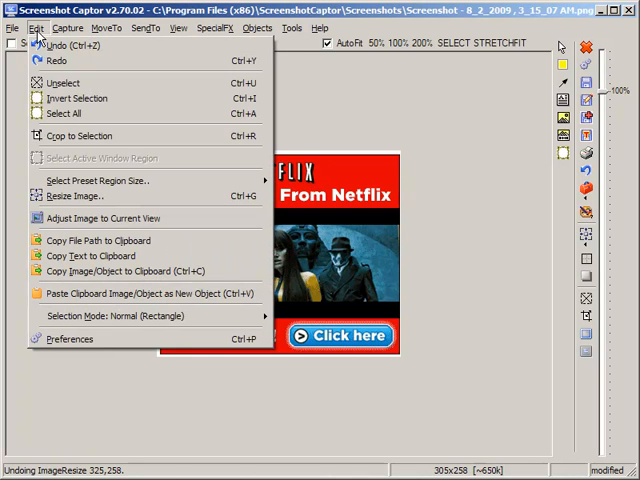
Step: Add 40 pixels of canvas to the bottom edge only in Resize Image, making 305 by 298
click(72, 197)
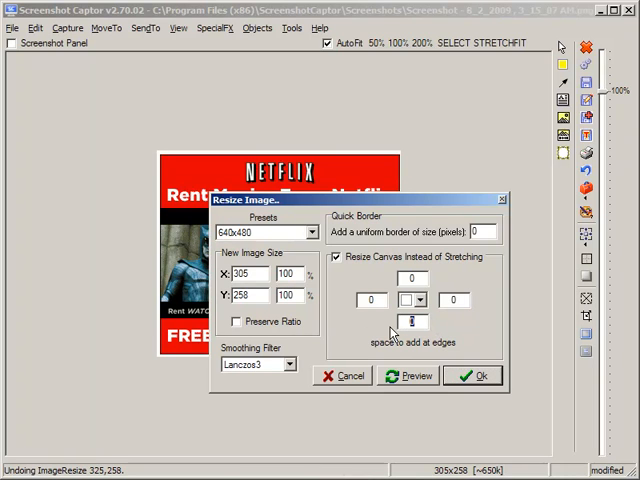
text(40)
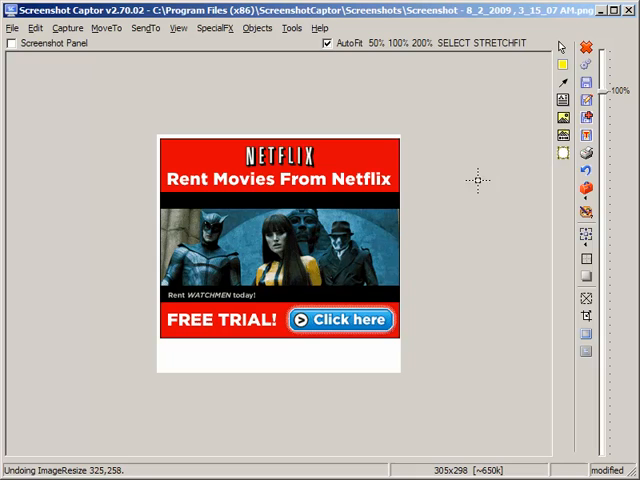
mouse_move(447, 343)
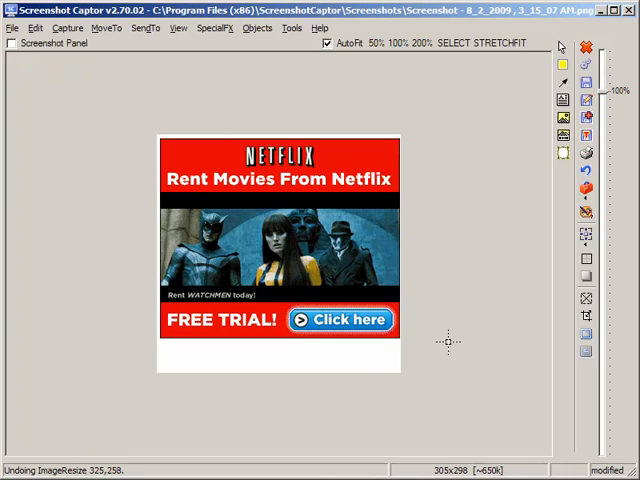